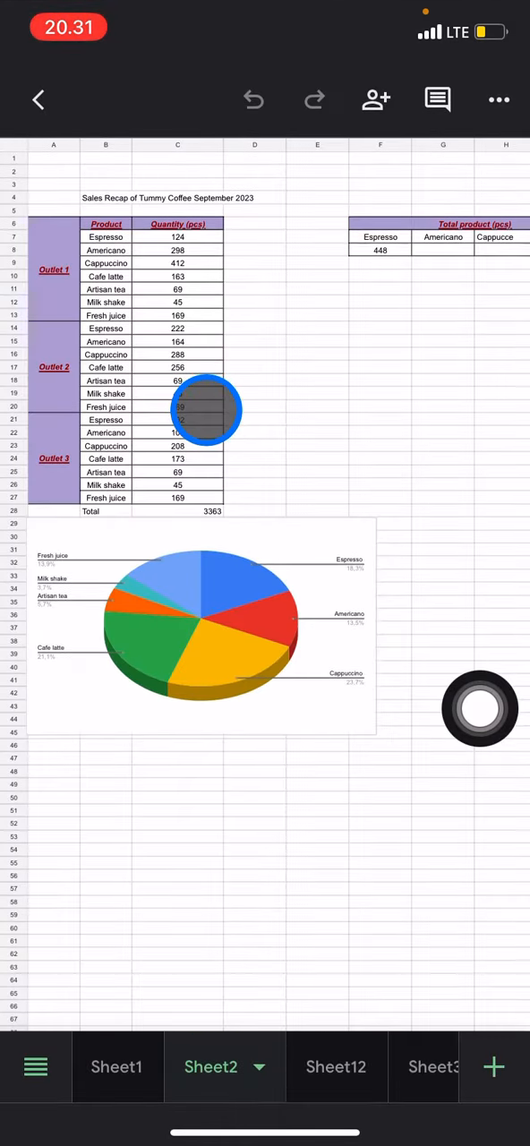
Step: Select the Outlet 3 product names and quantities in B21:C27
drag(206, 410, 202, 470)
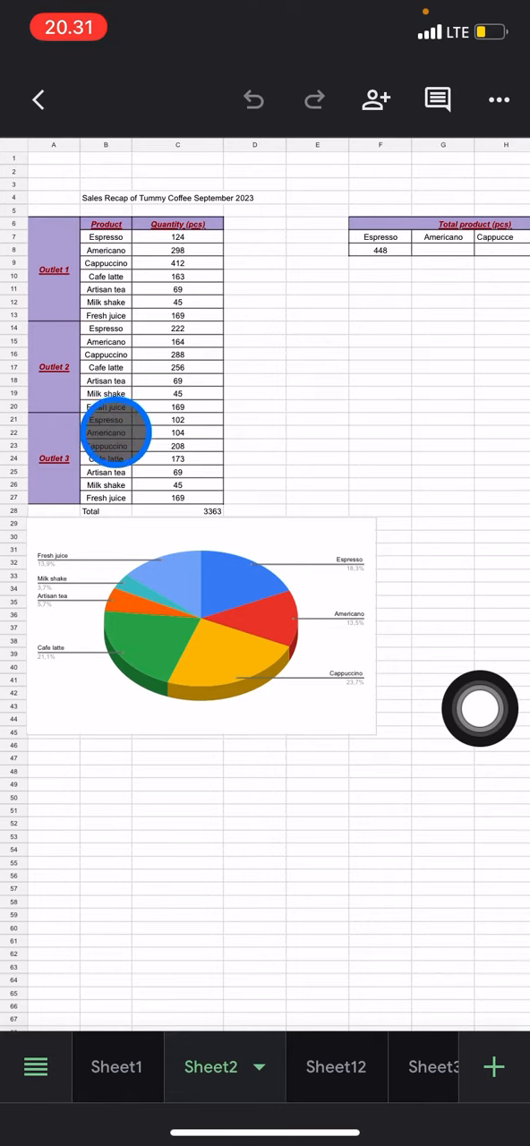
click(106, 419)
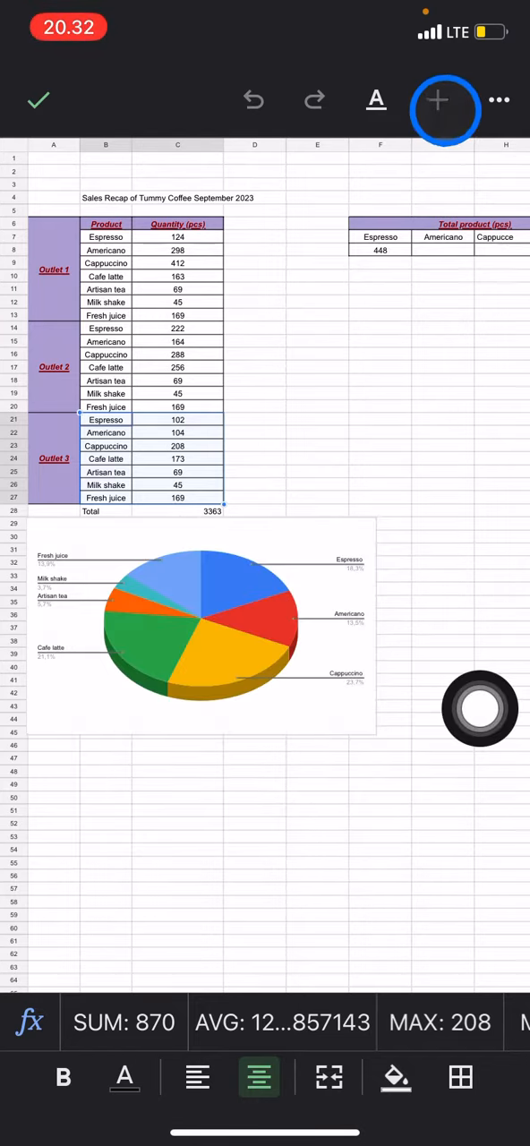
Step: Insert a chart from the selected Outlet 3 data via the Insert menu
click(439, 100)
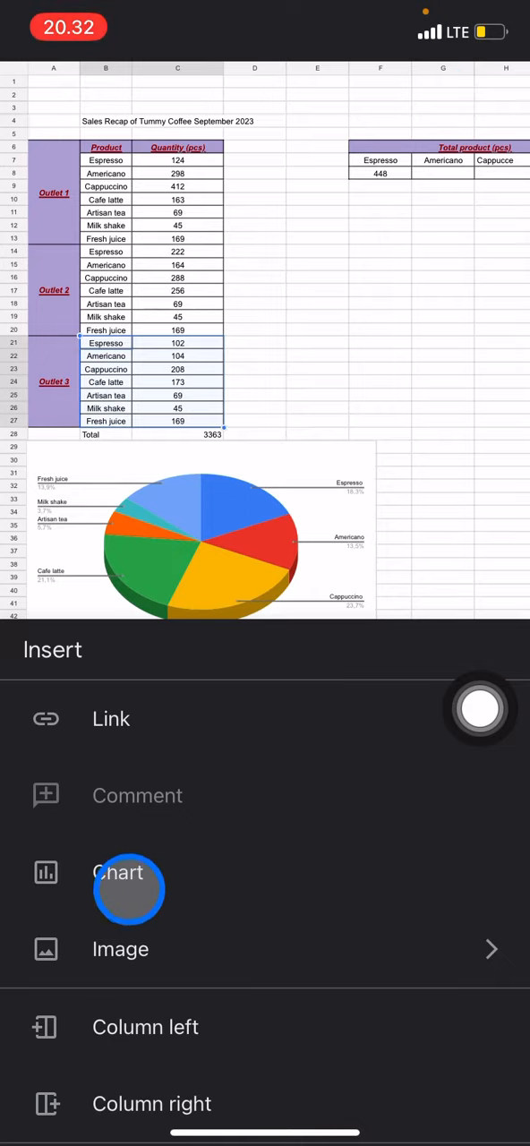
click(117, 872)
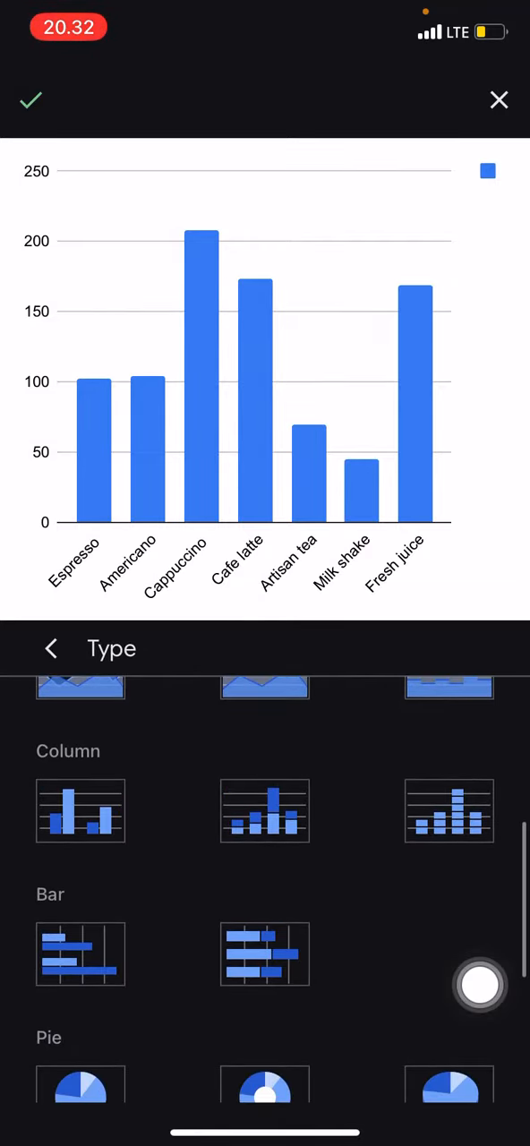
Step: Switch the chart type to the first Bar chart and confirm it onto the sheet
click(480, 984)
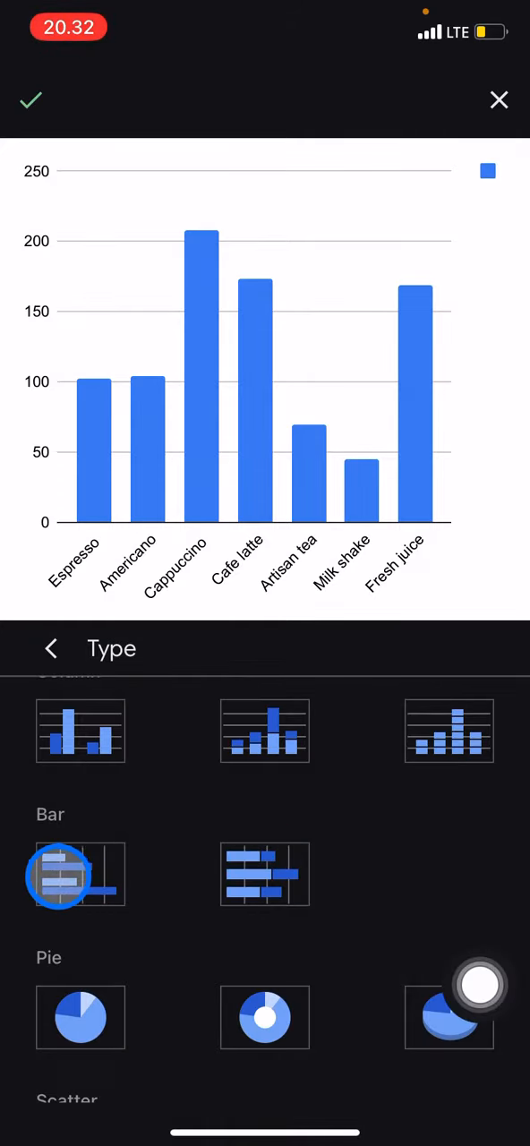
click(79, 875)
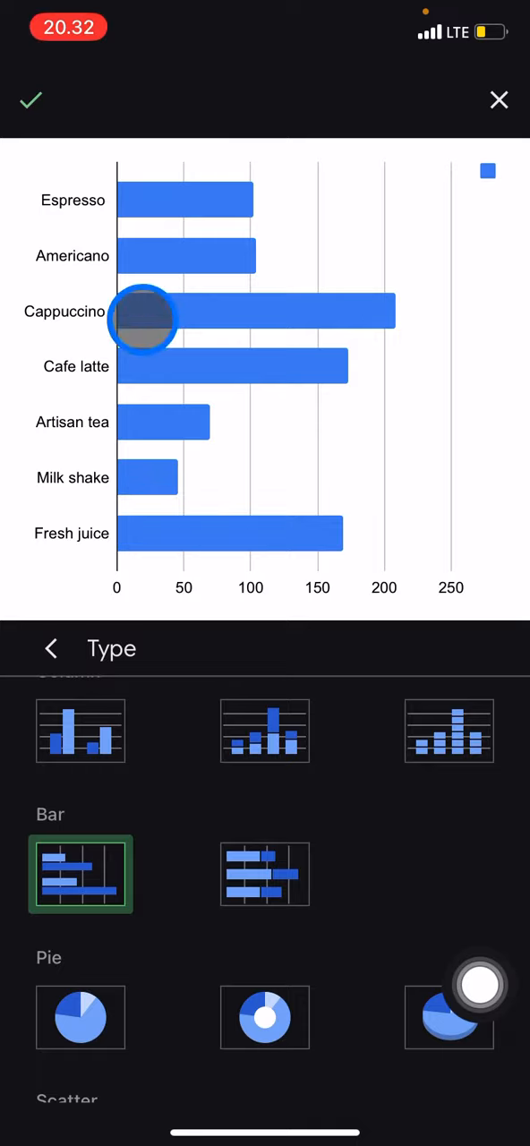
click(32, 100)
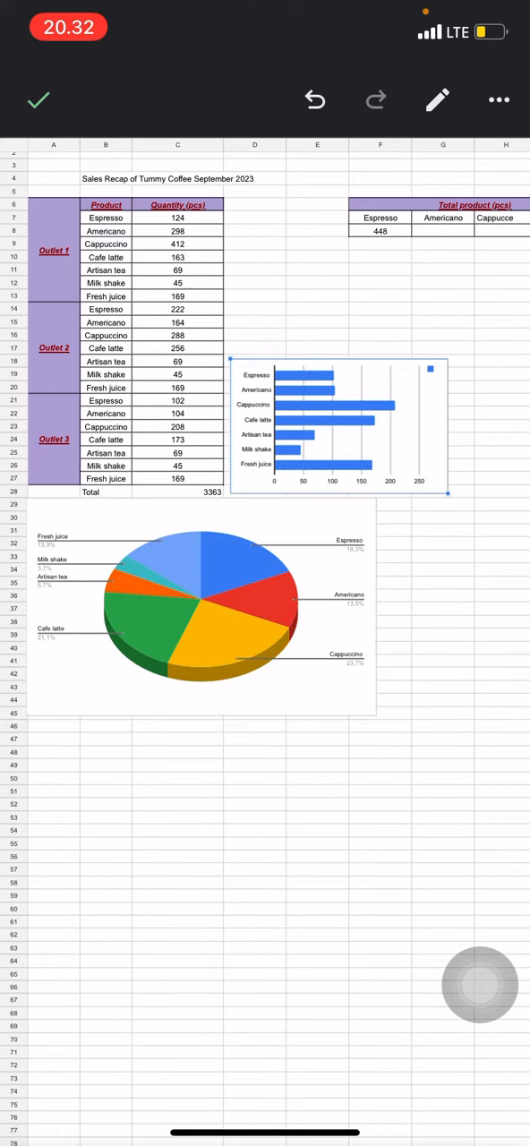
click(480, 984)
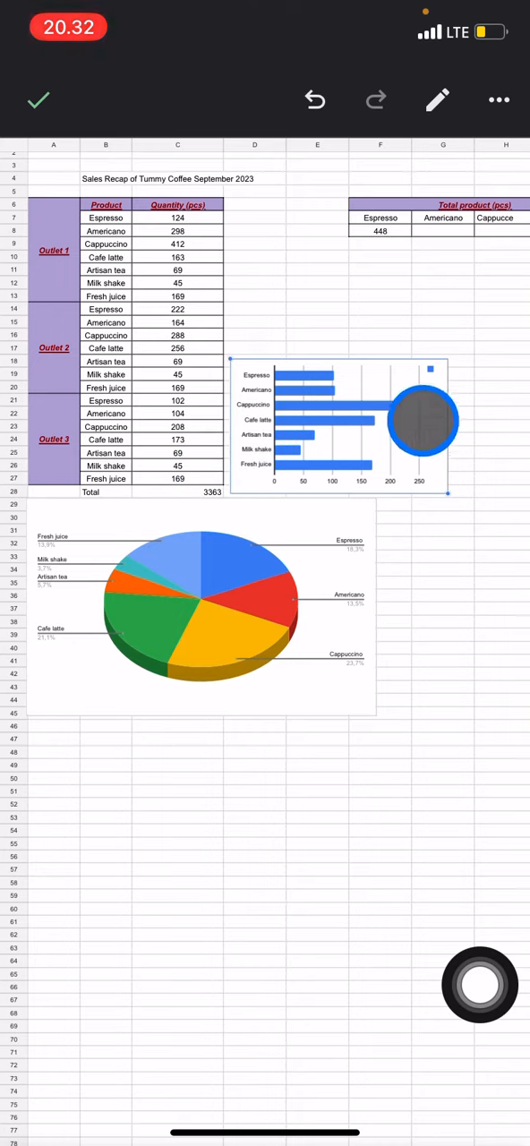
drag(424, 423, 224, 490)
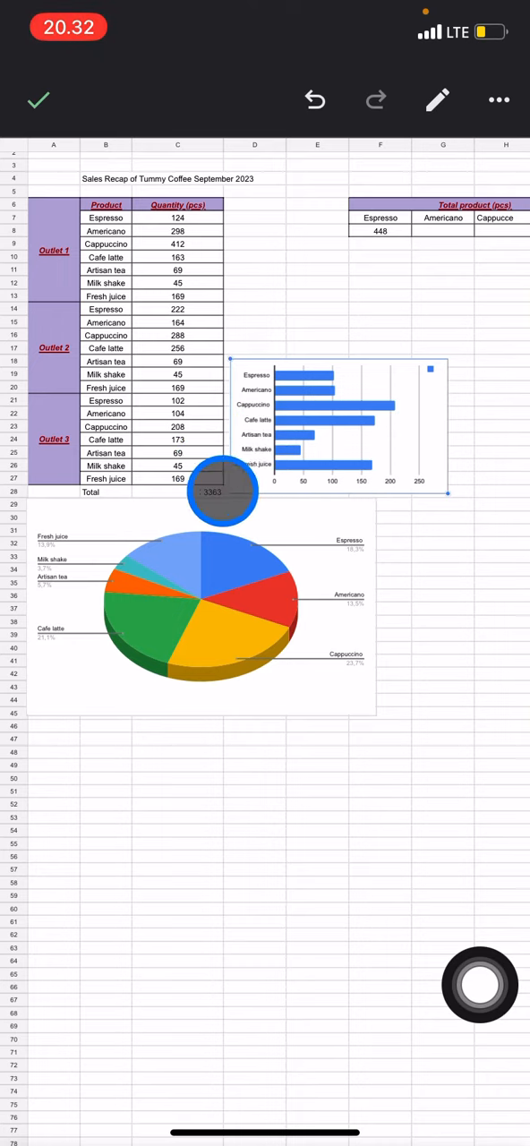
drag(224, 491, 452, 609)
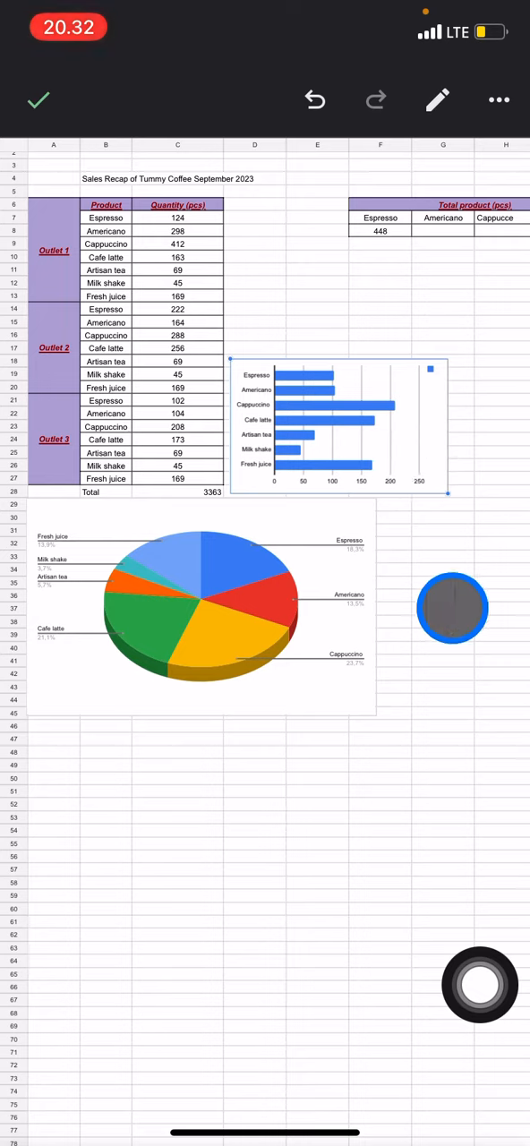